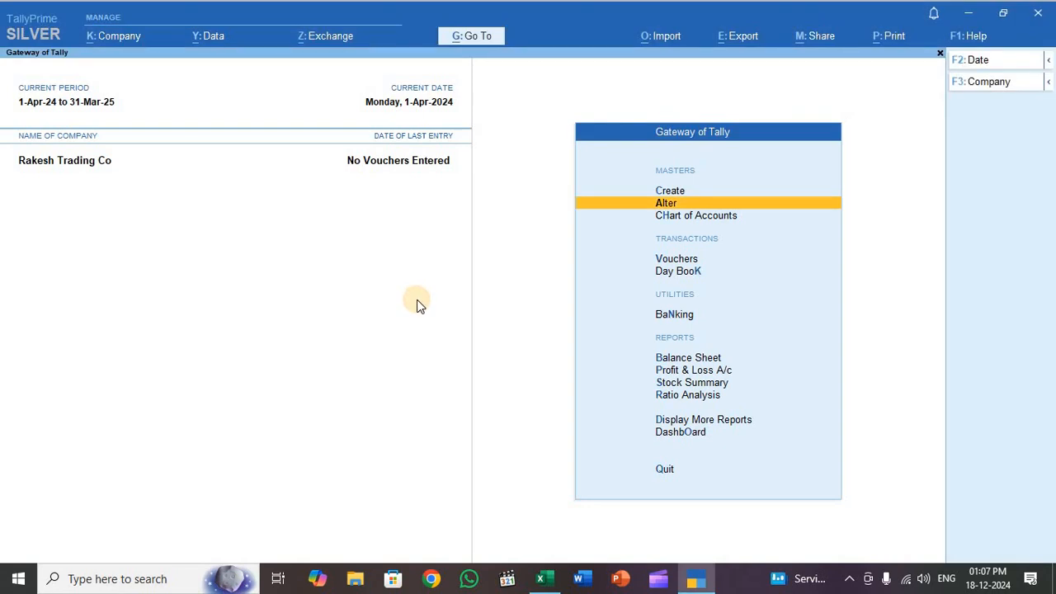
{"action": "mouse_move", "coordinate": [423, 311]}
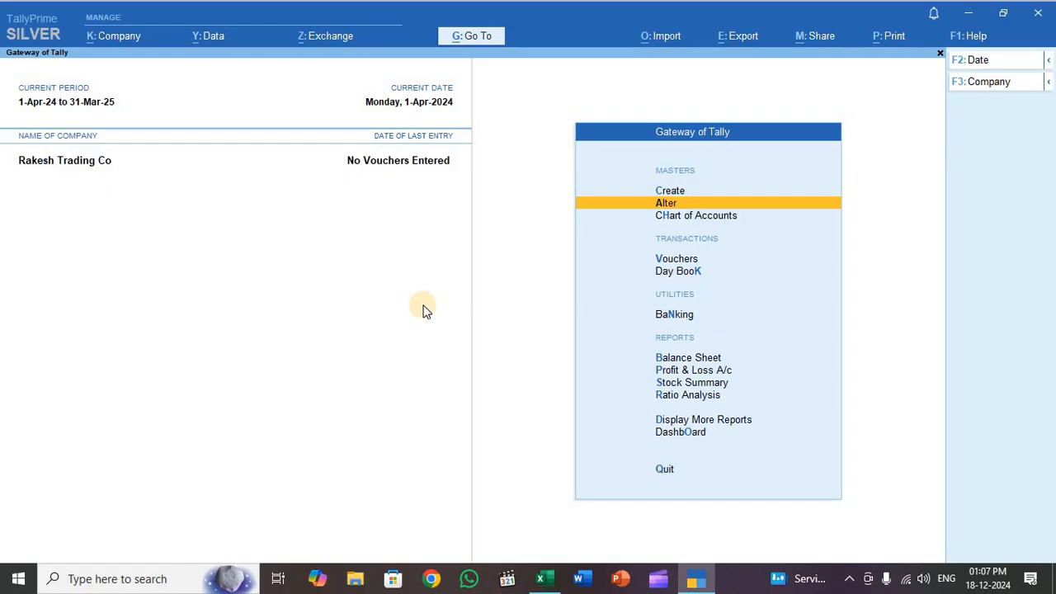
{"action": "mouse_move", "coordinate": [439, 310]}
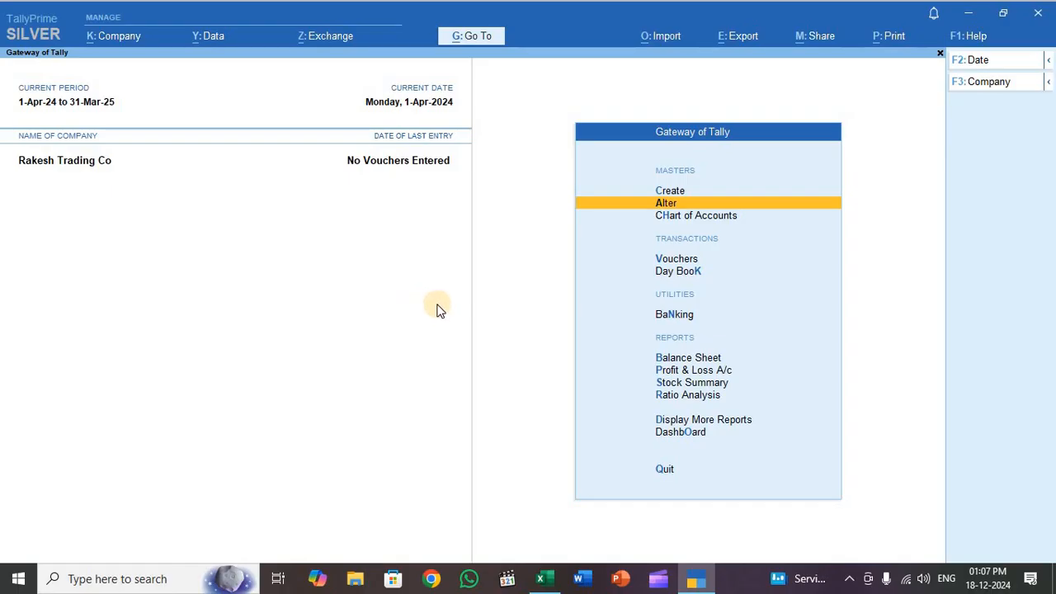
{"action": "mouse_move", "coordinate": [442, 312]}
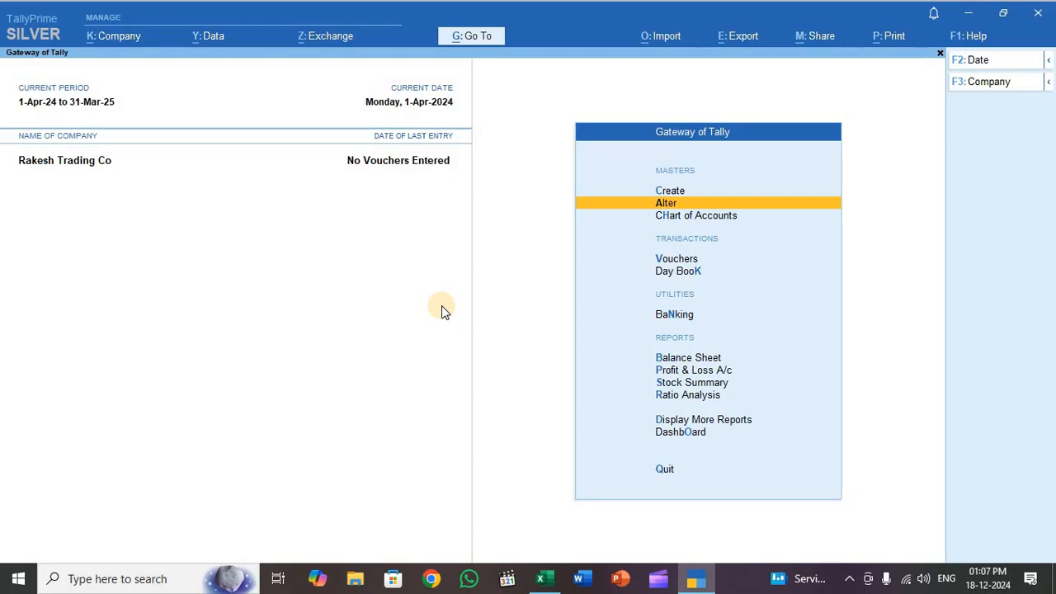
Start creating a new Masters mapping template from the import options
{"action": "left_click", "coordinate": [660, 35]}
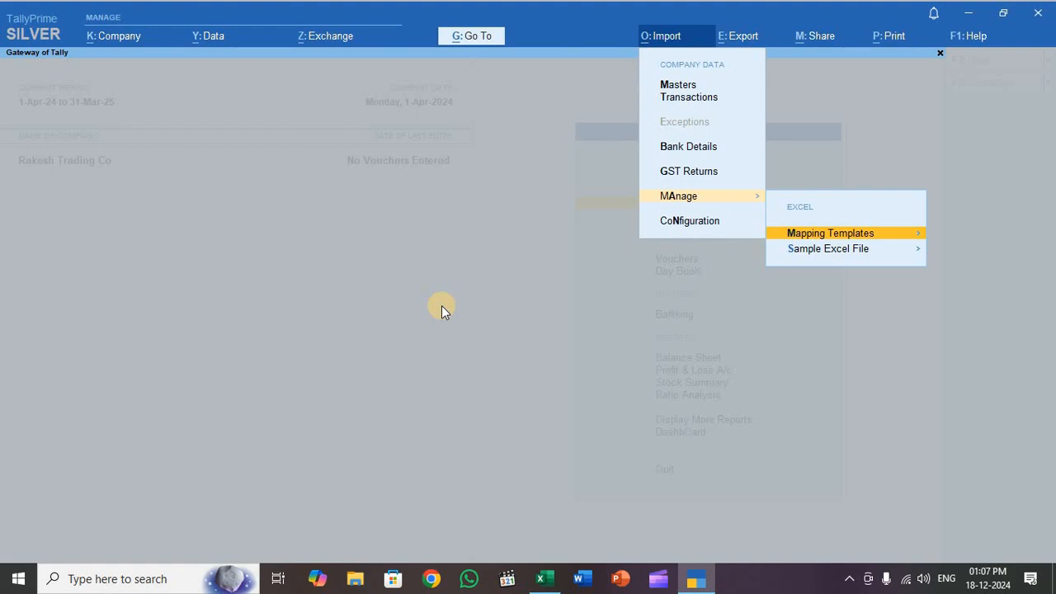
{"action": "left_click", "coordinate": [678, 195]}
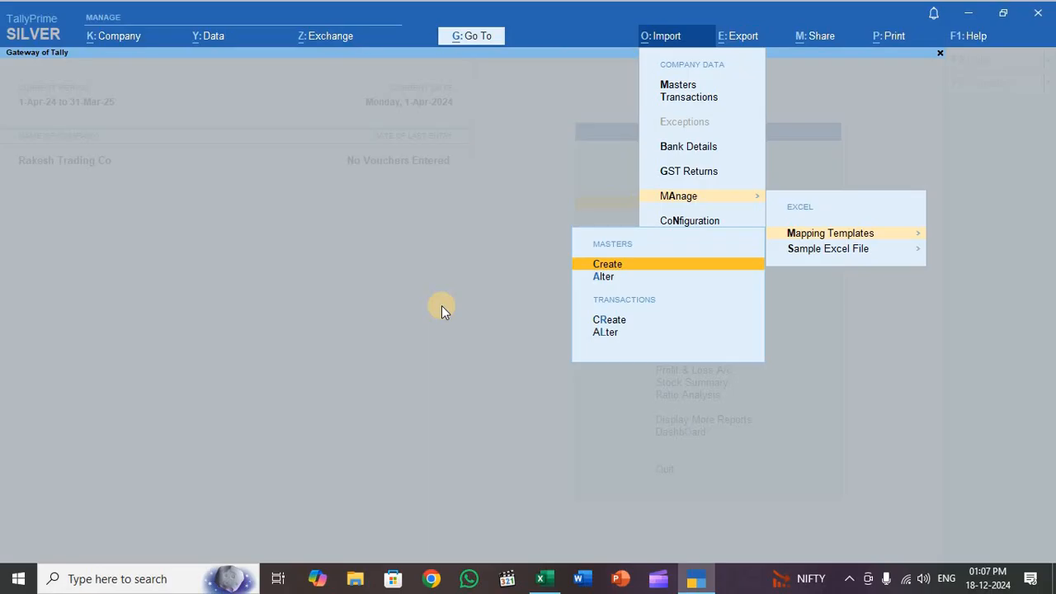
{"action": "left_click", "coordinate": [830, 233]}
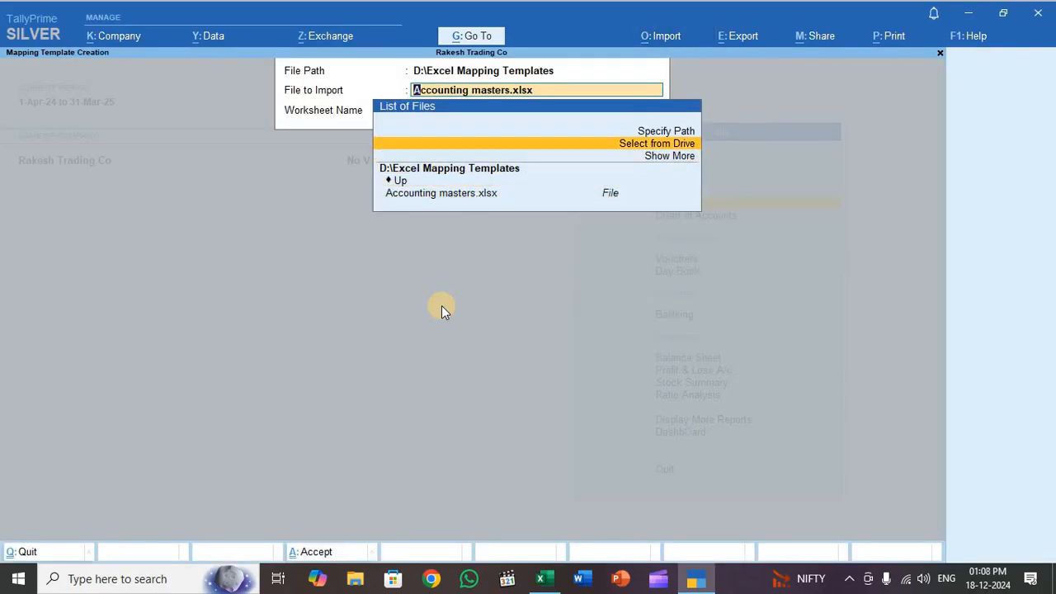
Select Accounting masters.xlsx from D:\Excel Mapping Templates as the template's source workbook
{"action": "left_click", "coordinate": [656, 143]}
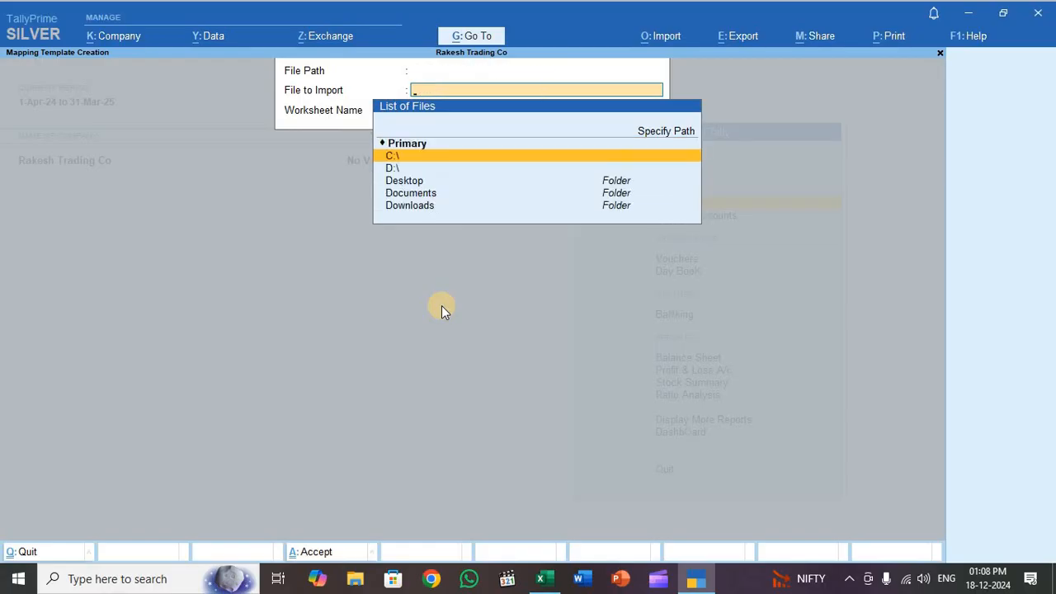
{"action": "left_click", "coordinate": [393, 168]}
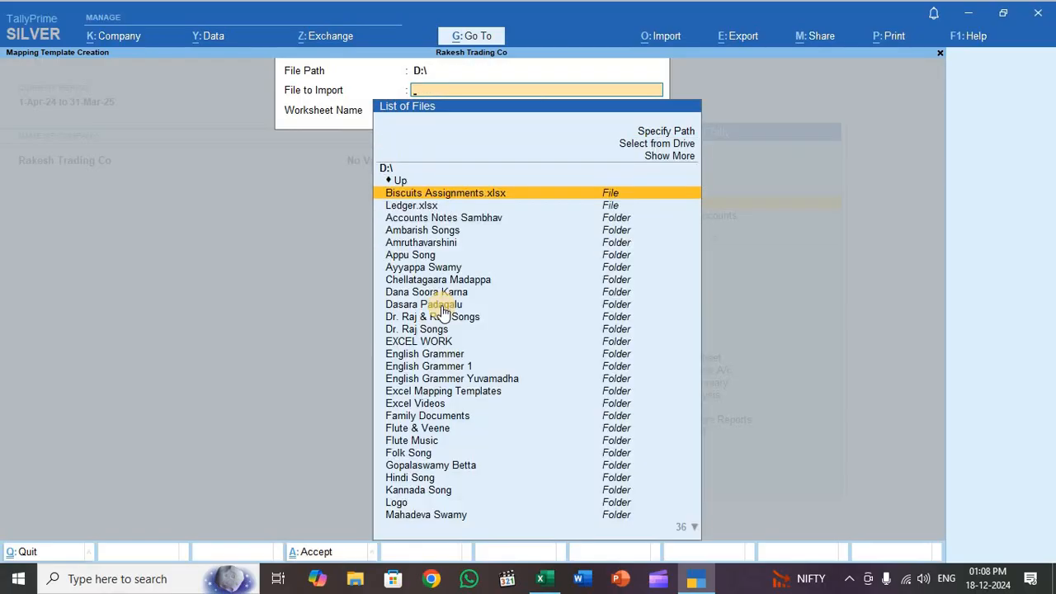
{"action": "type", "text": "e"}
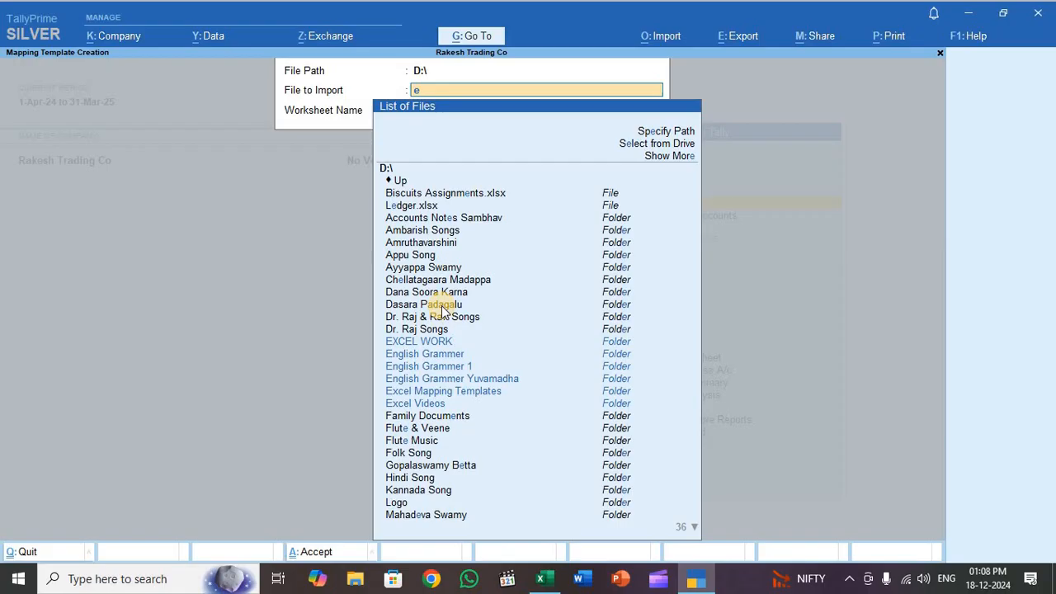
{"action": "type", "text": "xcelma"}
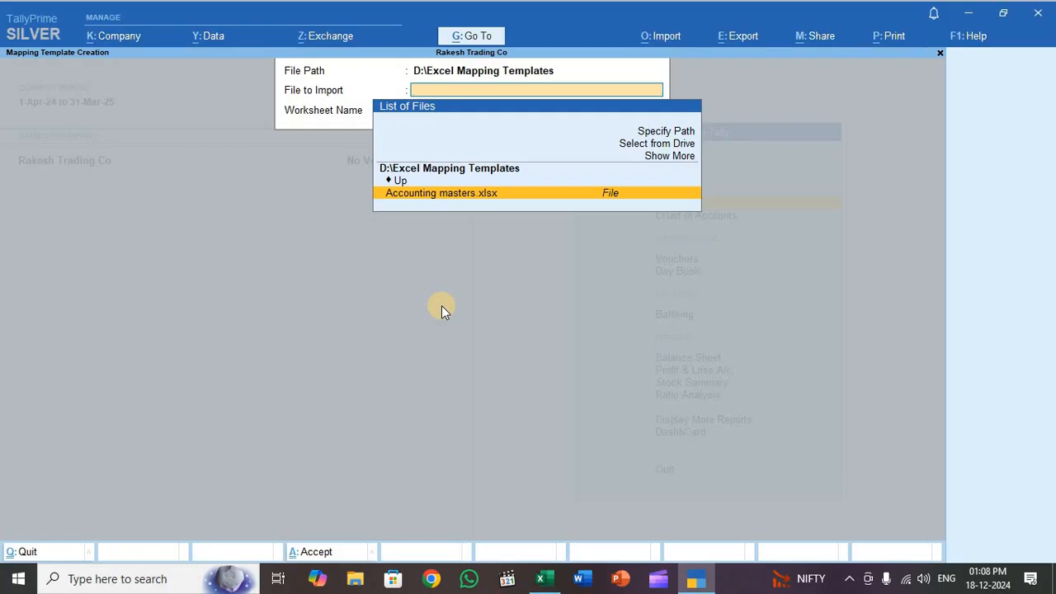
{"action": "left_click", "coordinate": [440, 192]}
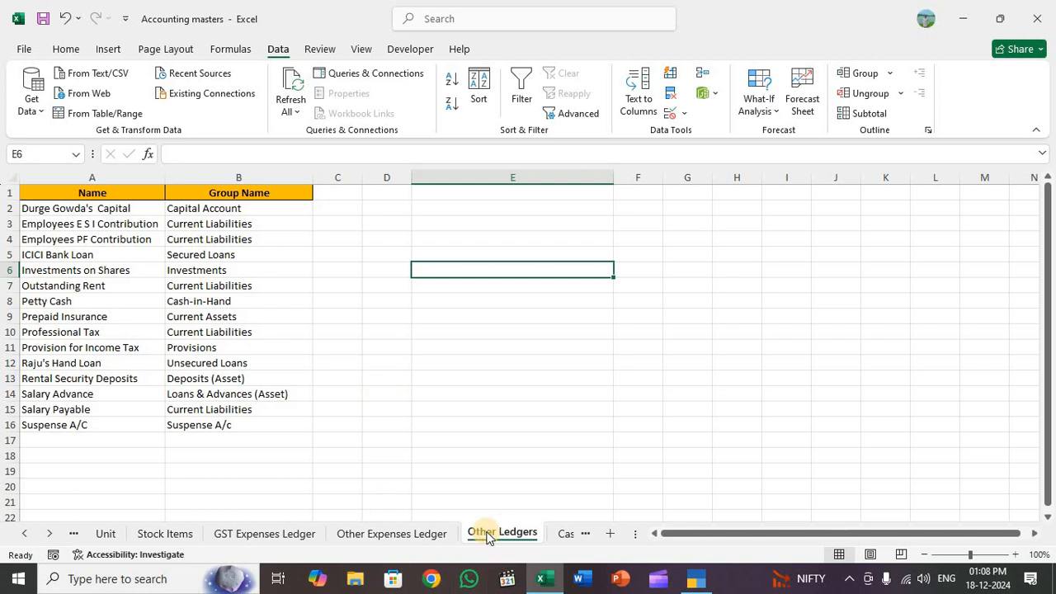
Show the Other Ledgers sheet in Excel with its Name and Group Name columns
{"action": "left_click", "coordinate": [513, 394]}
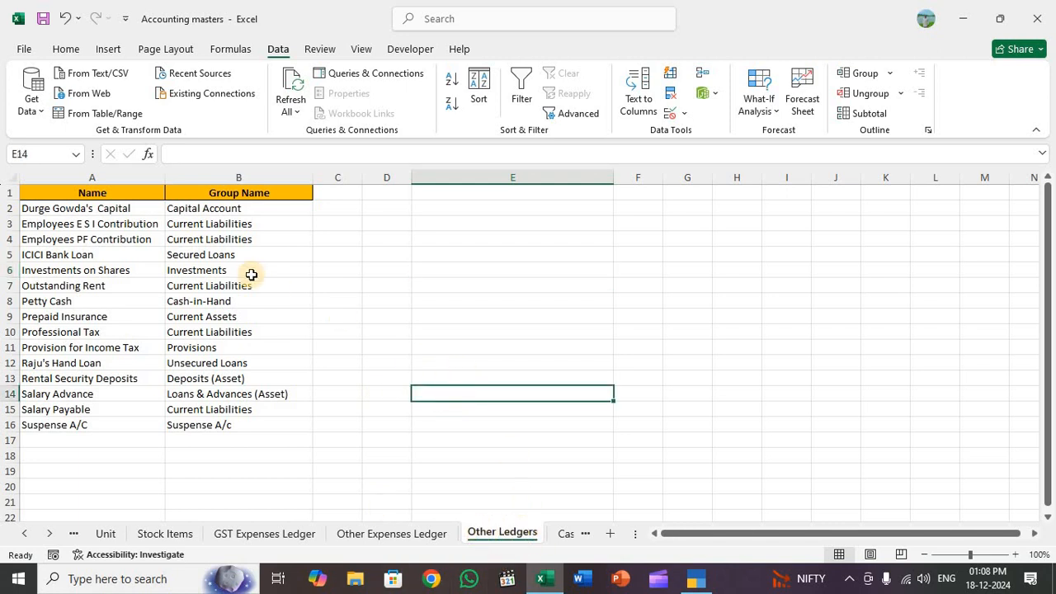
{"action": "mouse_move", "coordinate": [122, 296]}
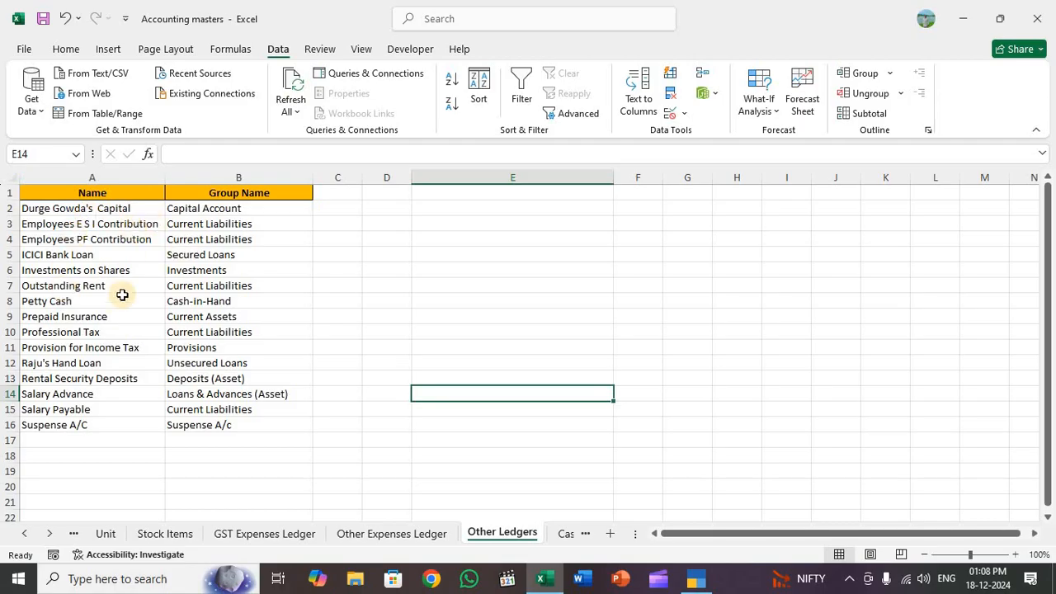
{"action": "mouse_move", "coordinate": [433, 309]}
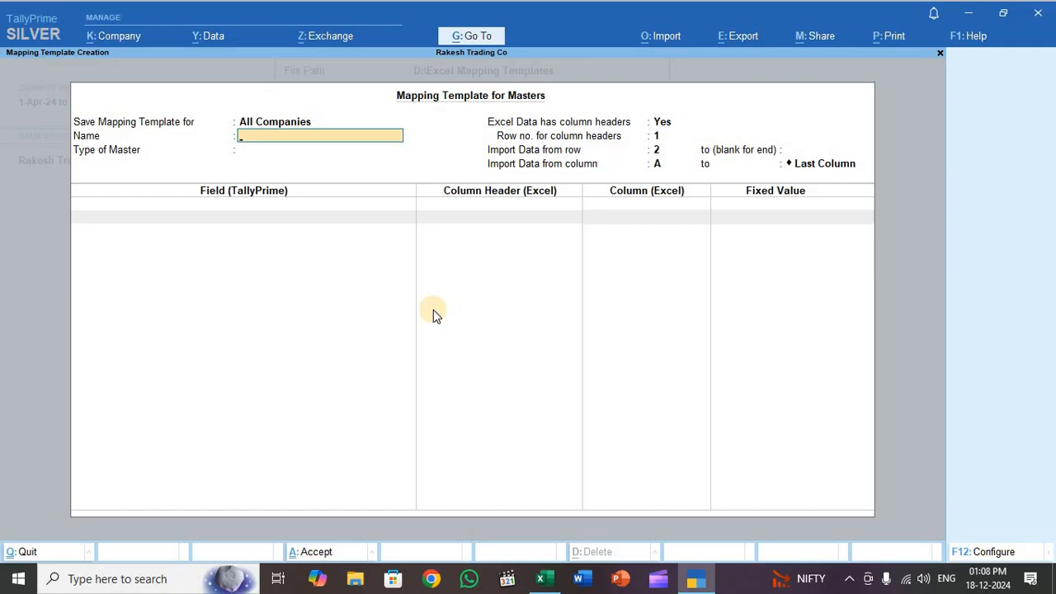
Name the template 'Other Ledger Mapping Templates'
{"action": "type", "text": "Other Ledger"}
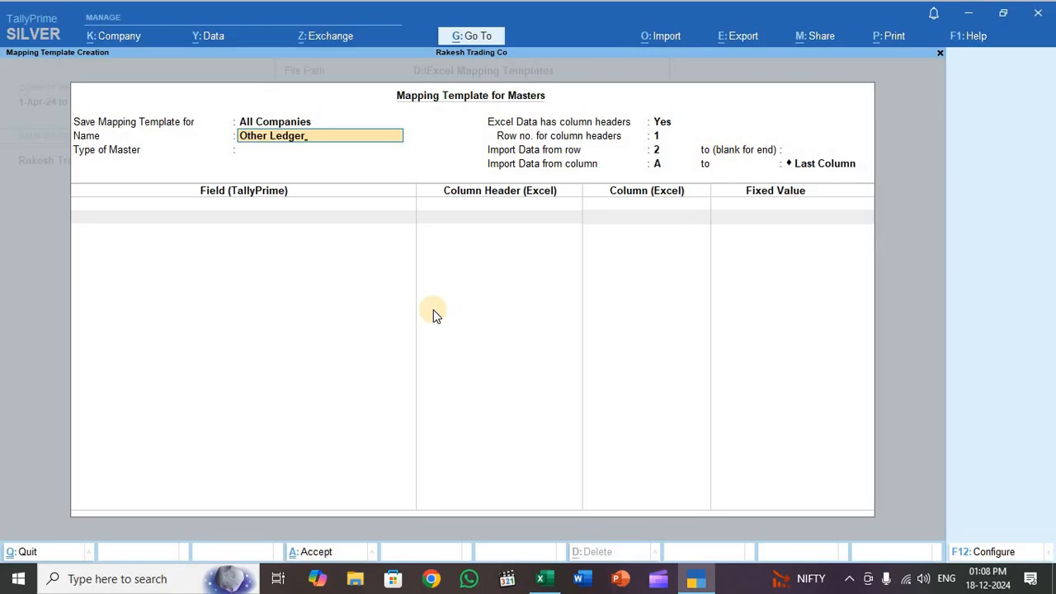
{"action": "type", "text": "Mapping t"}
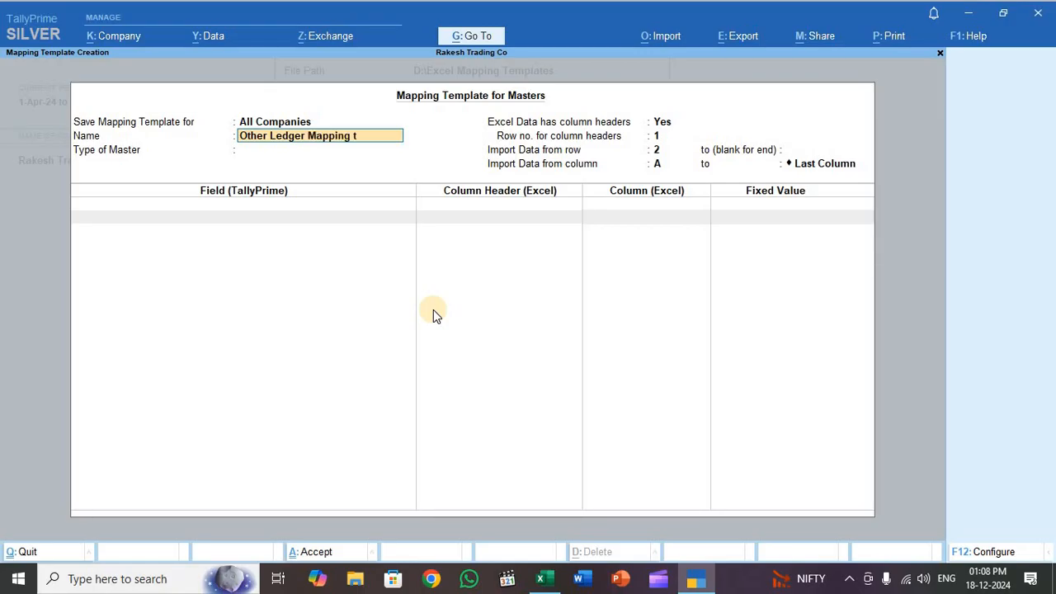
{"action": "type", "text": "emplat"}
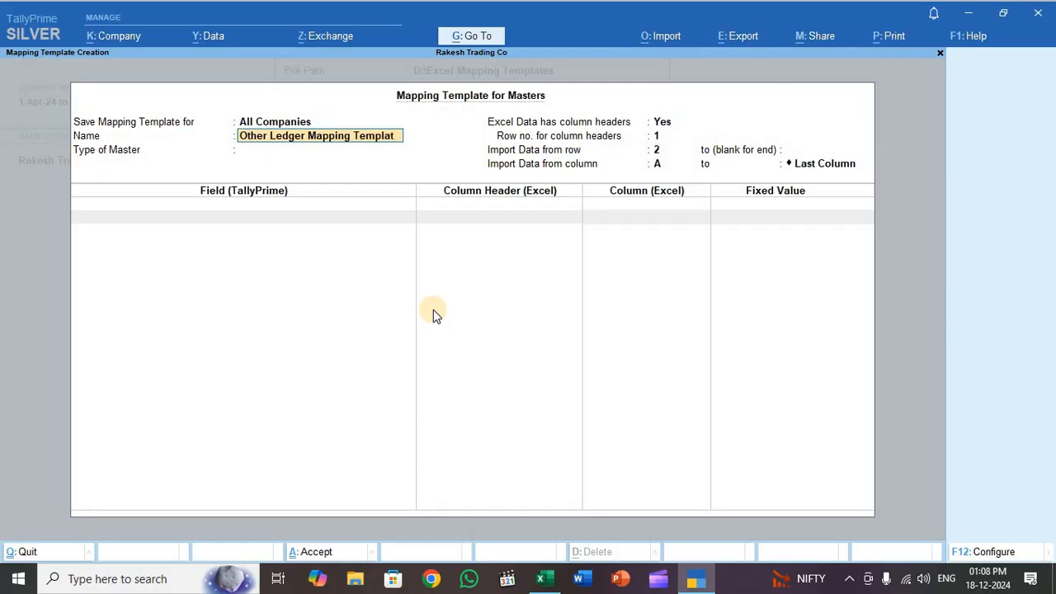
{"action": "left_click", "coordinate": [319, 150]}
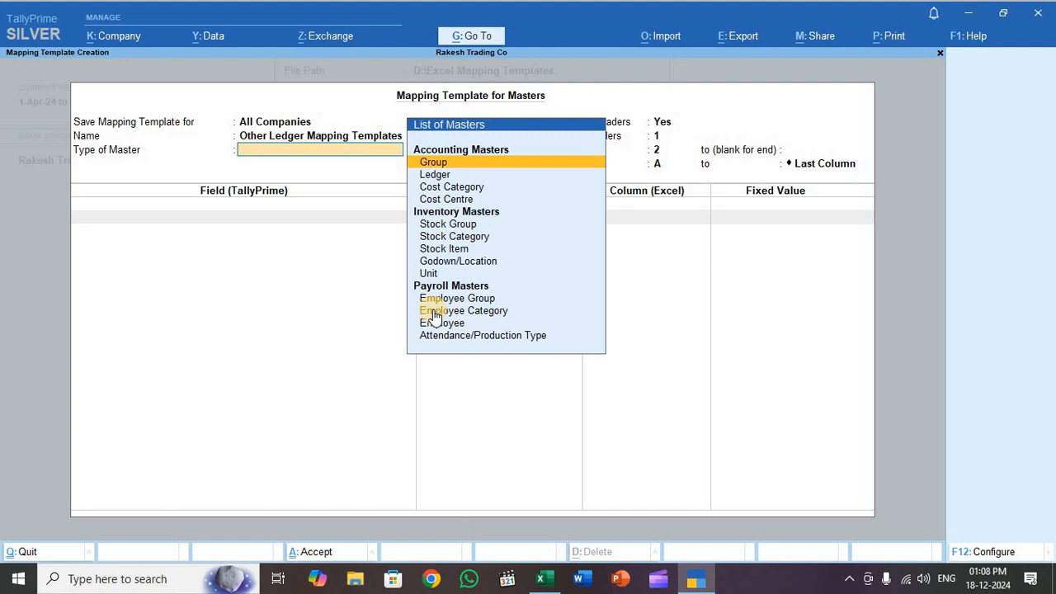
Set the master type to Ledger, map the Name field and accept the template
{"action": "key", "text": "Down"}
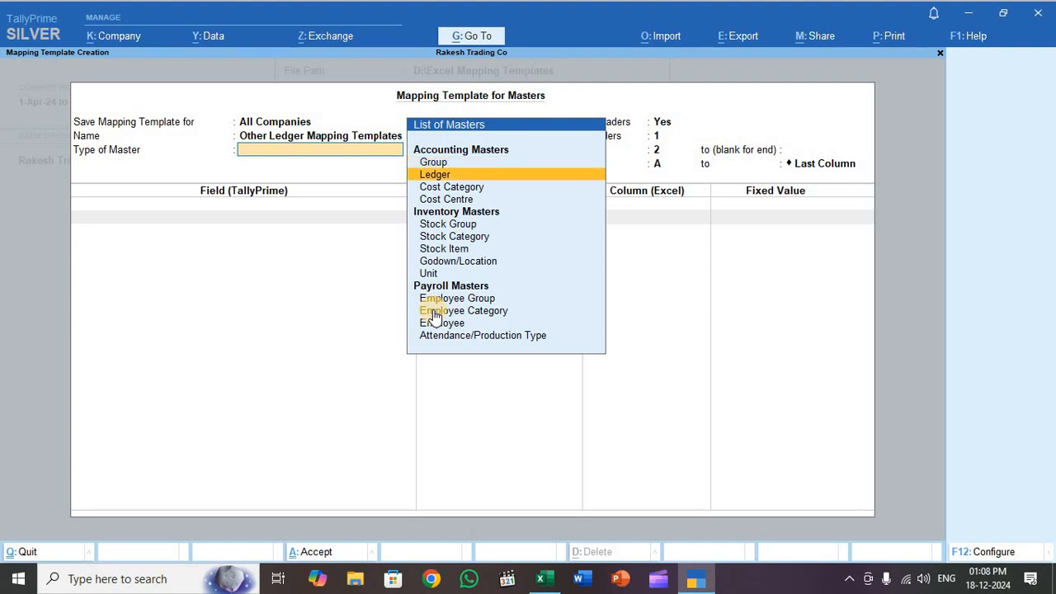
{"action": "left_click", "coordinate": [435, 174]}
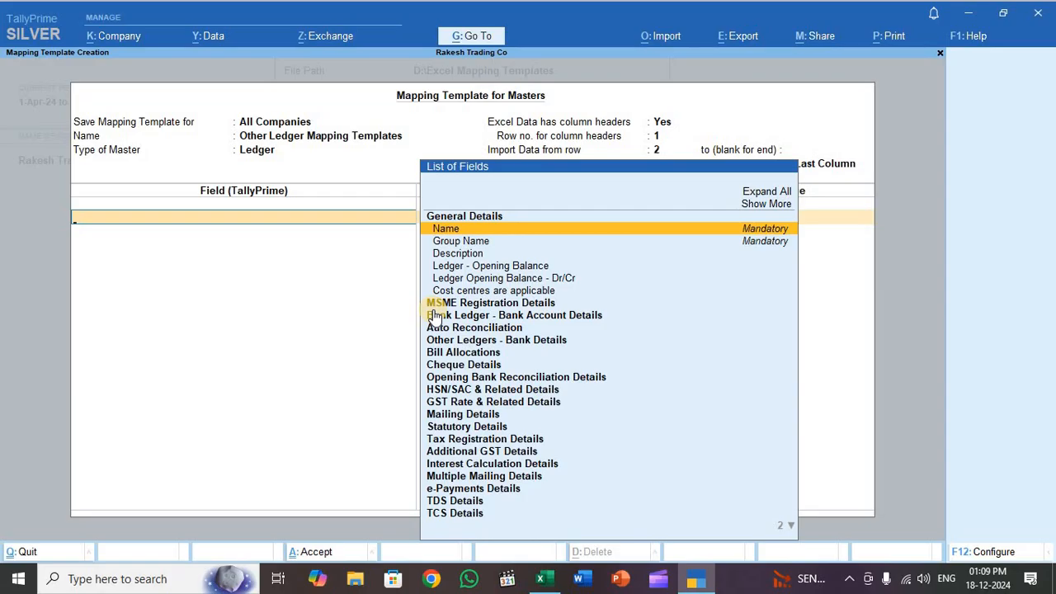
{"action": "left_click", "coordinate": [446, 227]}
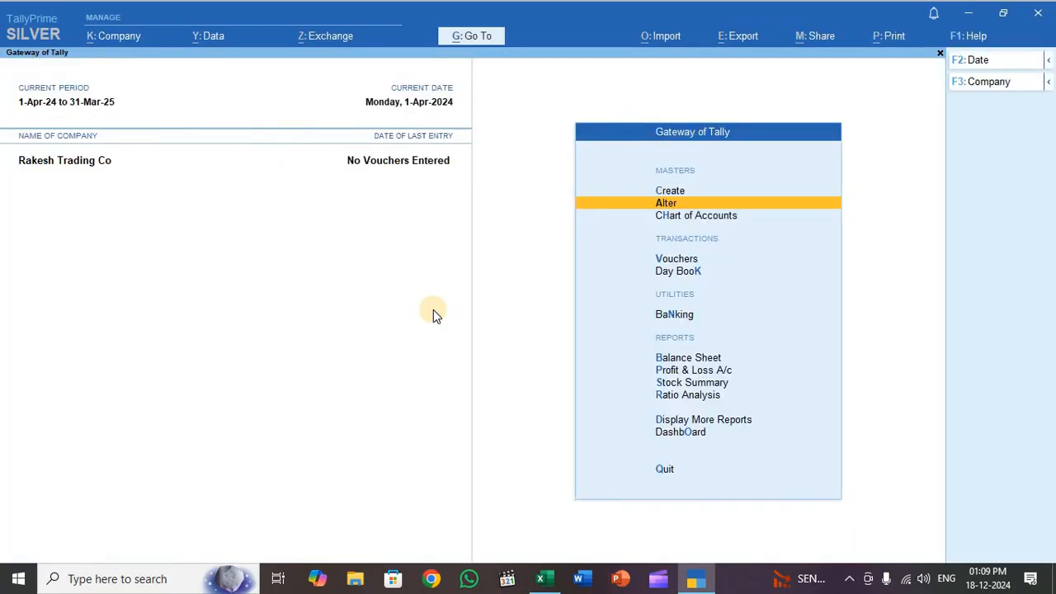
In Import Masters, choose the Other Ledgers worksheet from the workbook
{"action": "left_click", "coordinate": [661, 36]}
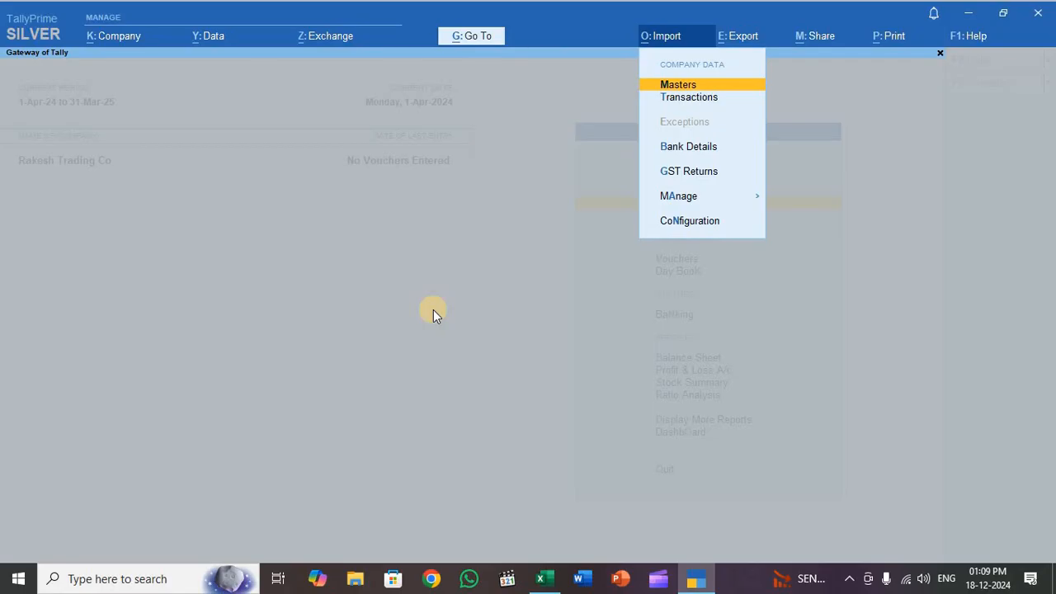
{"action": "left_click", "coordinate": [678, 84]}
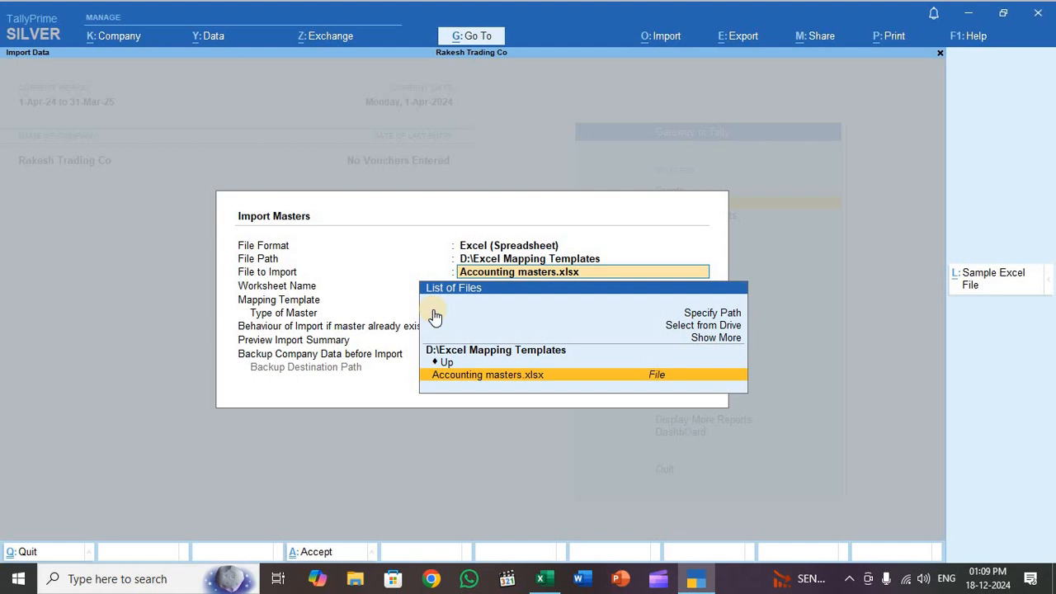
{"action": "left_click", "coordinate": [488, 374]}
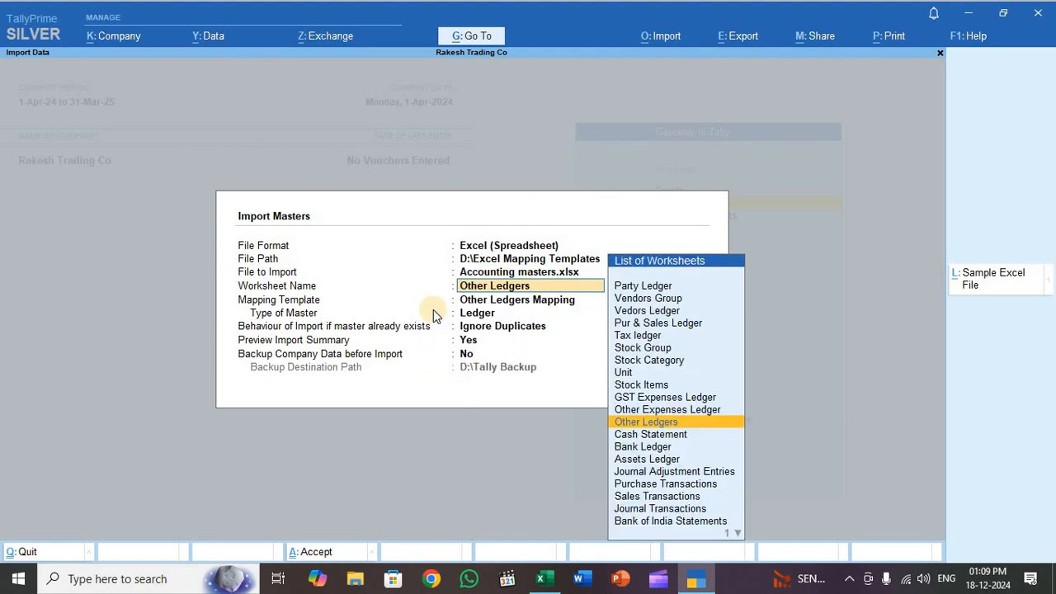
{"action": "left_click", "coordinate": [517, 300]}
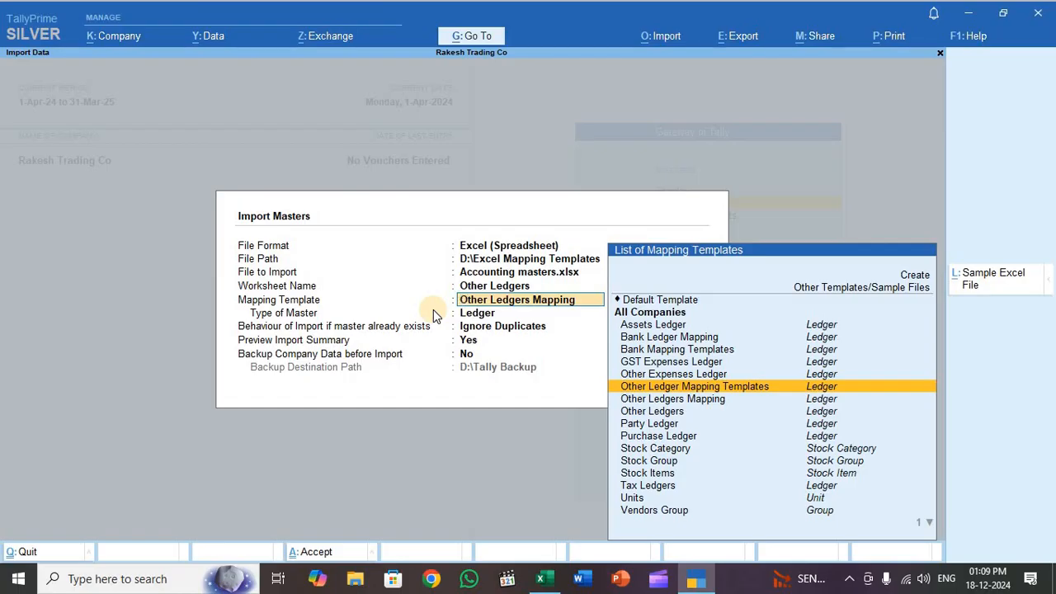
Use the Other Ledger Mapping Templates template with Ignore Duplicates and preview the 15-ledger Import Summary
{"action": "left_click", "coordinate": [694, 386]}
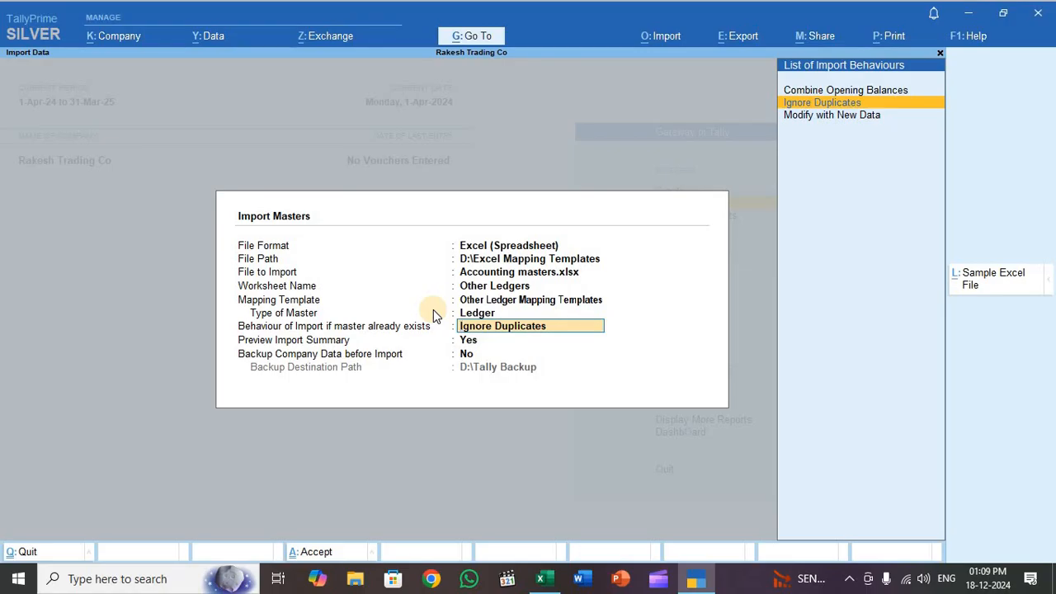
{"action": "left_click", "coordinate": [820, 103]}
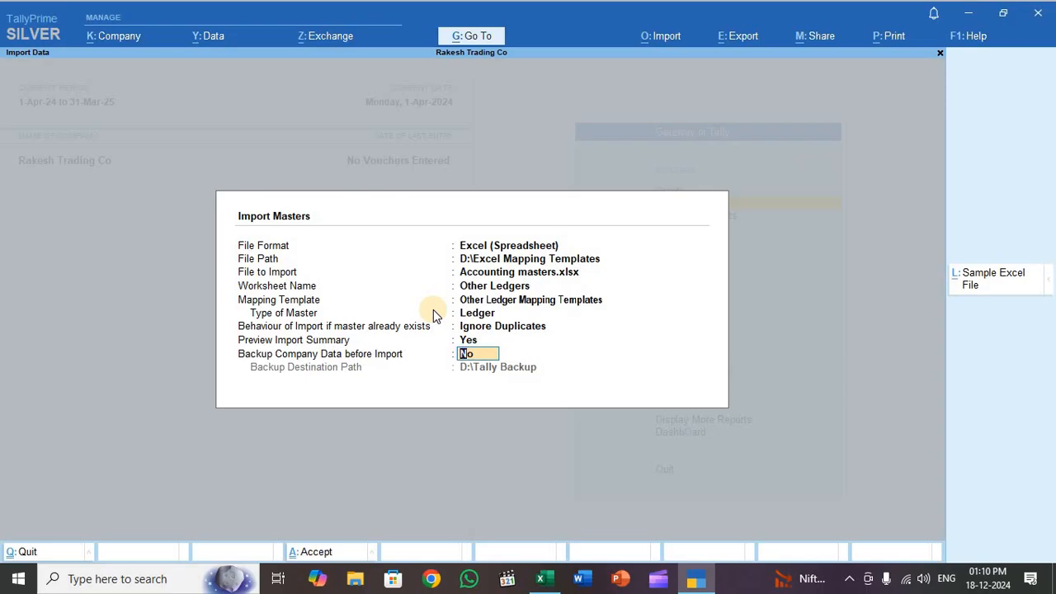
{"action": "key", "text": "enter"}
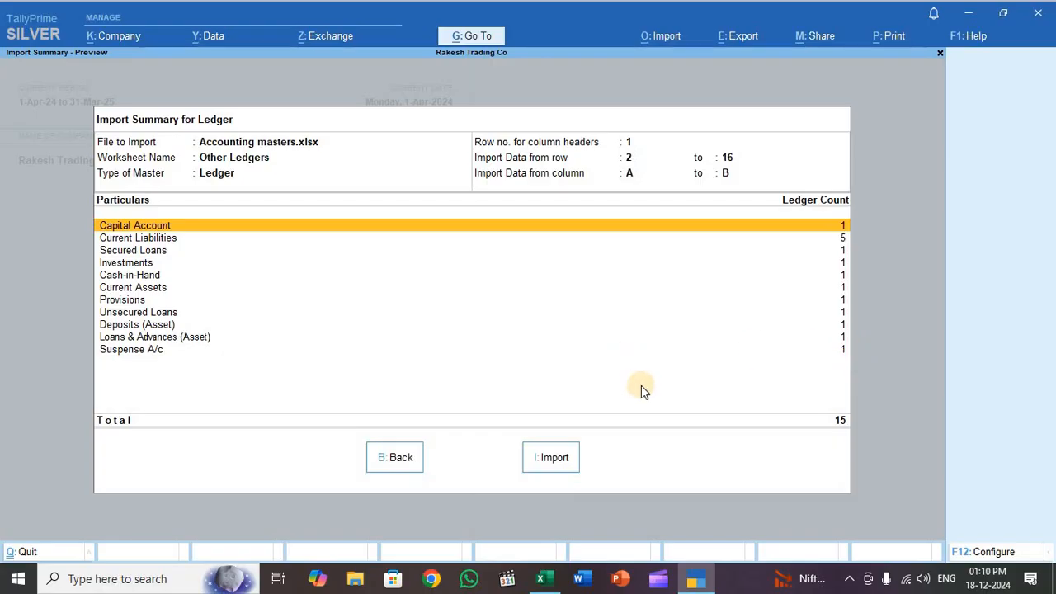
{"action": "mouse_move", "coordinate": [490, 472]}
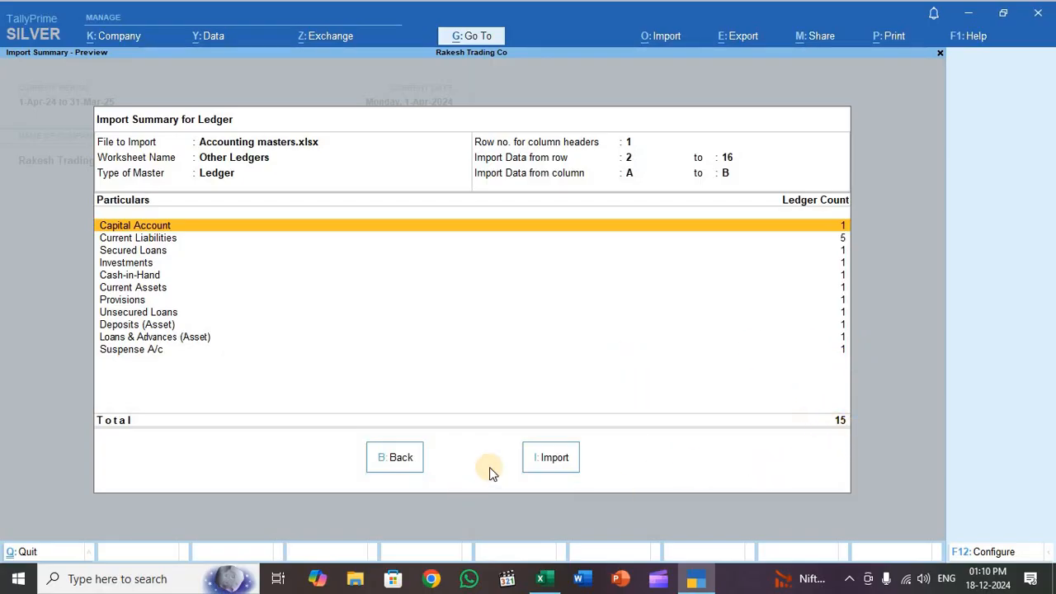
Import the 15 other ledgers into Rakesh Trading Co and dismiss the success message
{"action": "left_click", "coordinate": [550, 457]}
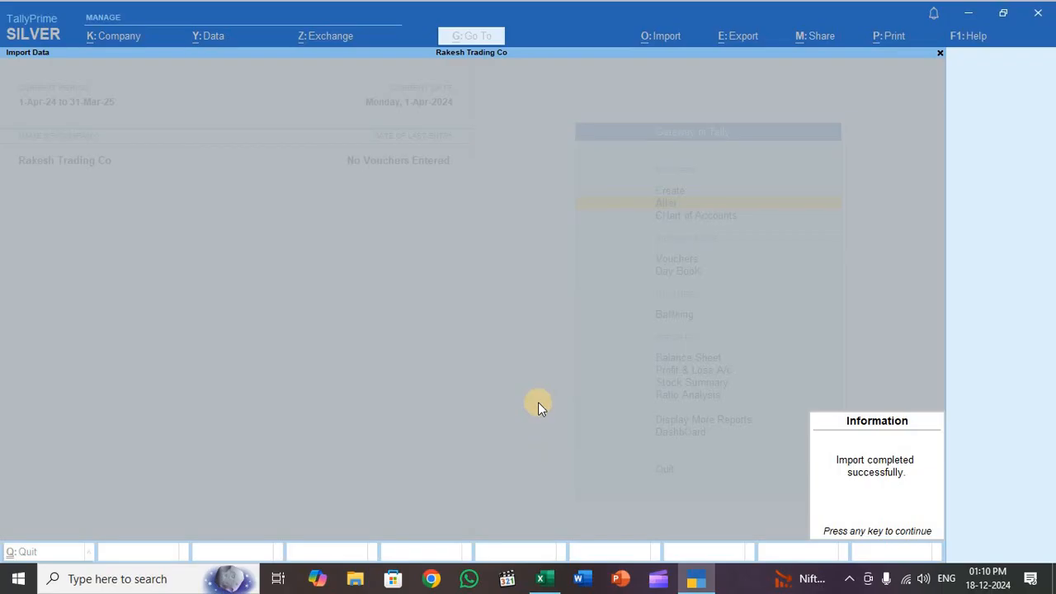
{"action": "key", "text": "enter"}
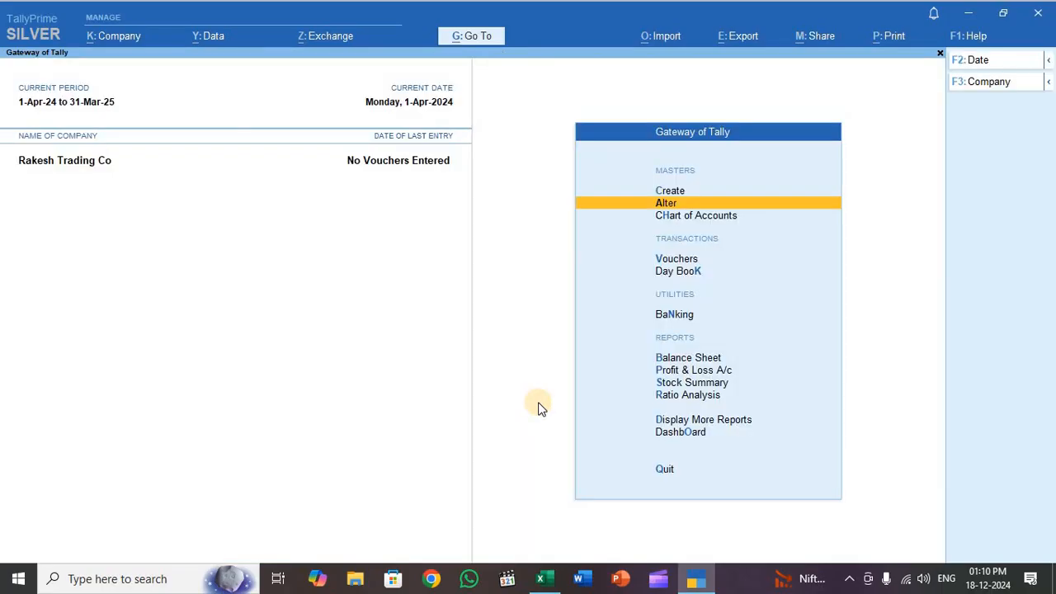
Show the Chart of Accounts list of ledgers and compare it with the Excel Other Ledgers sheet
{"action": "key", "text": "down"}
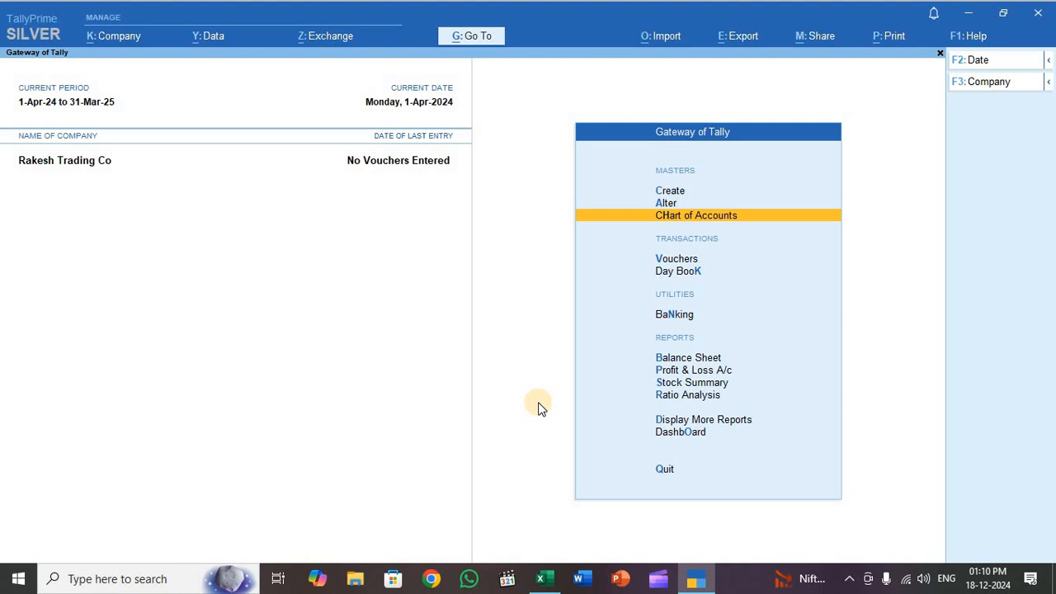
{"action": "left_click", "coordinate": [695, 215]}
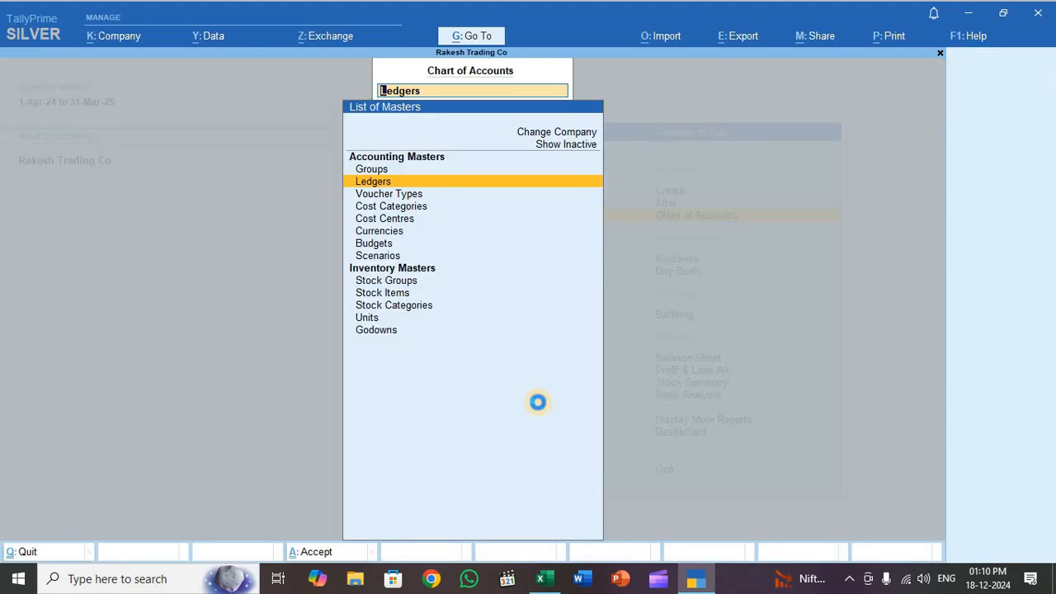
{"action": "left_click", "coordinate": [373, 181]}
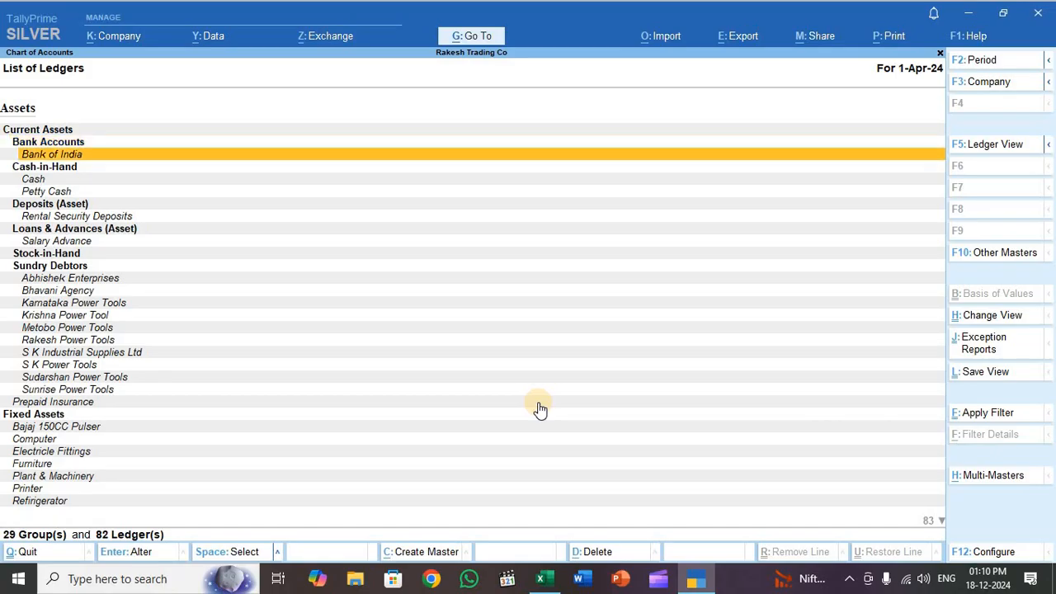
{"action": "key", "text": "Down"}
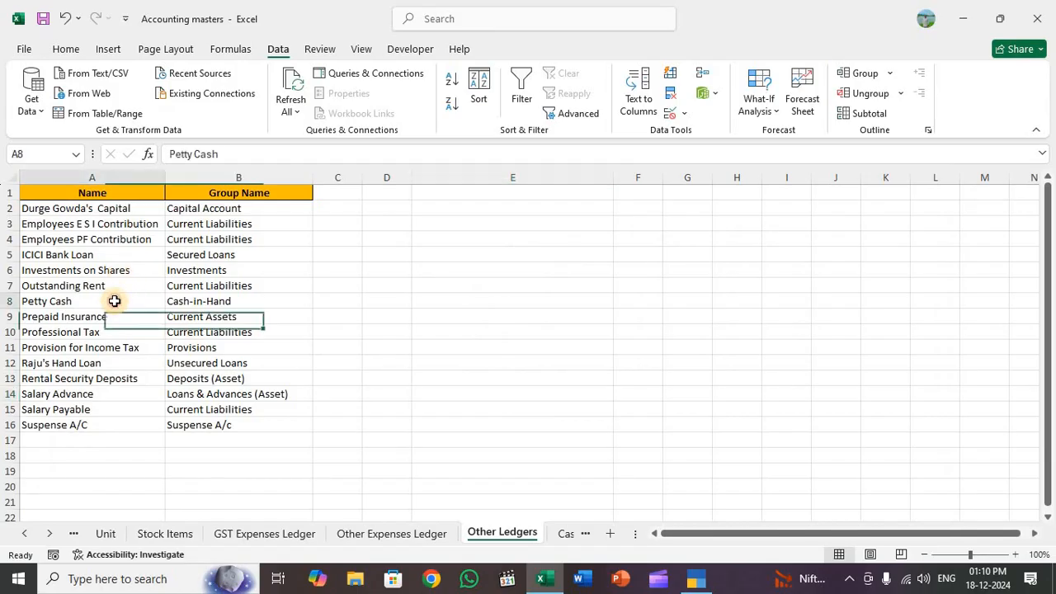
{"action": "left_click", "coordinate": [696, 577]}
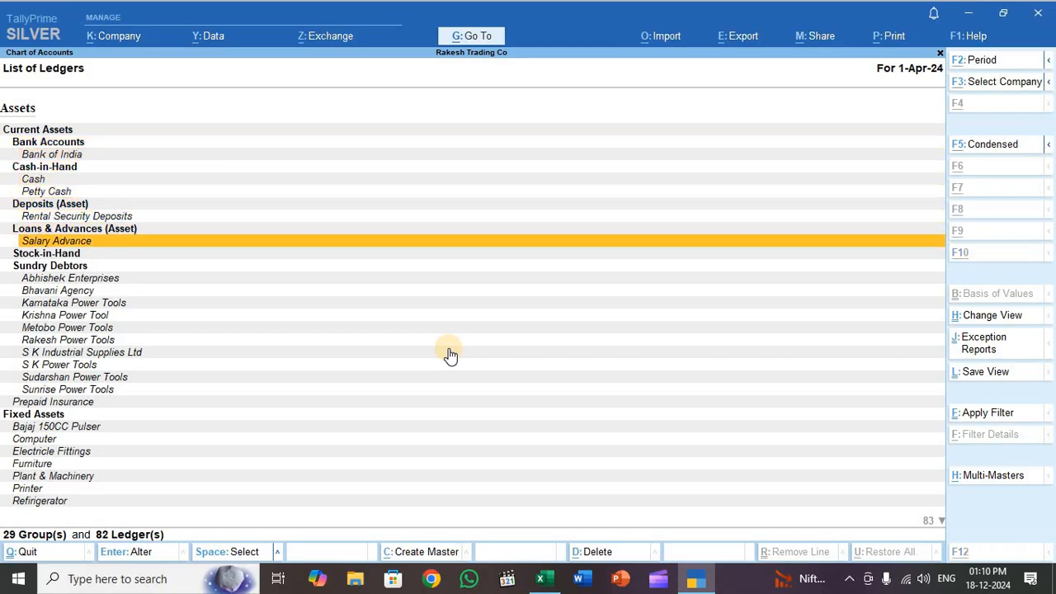
Scroll through the 82-ledger list to confirm imported ledgers like Salary Payable and ICICI Bank Loan
{"action": "left_click", "coordinate": [543, 578]}
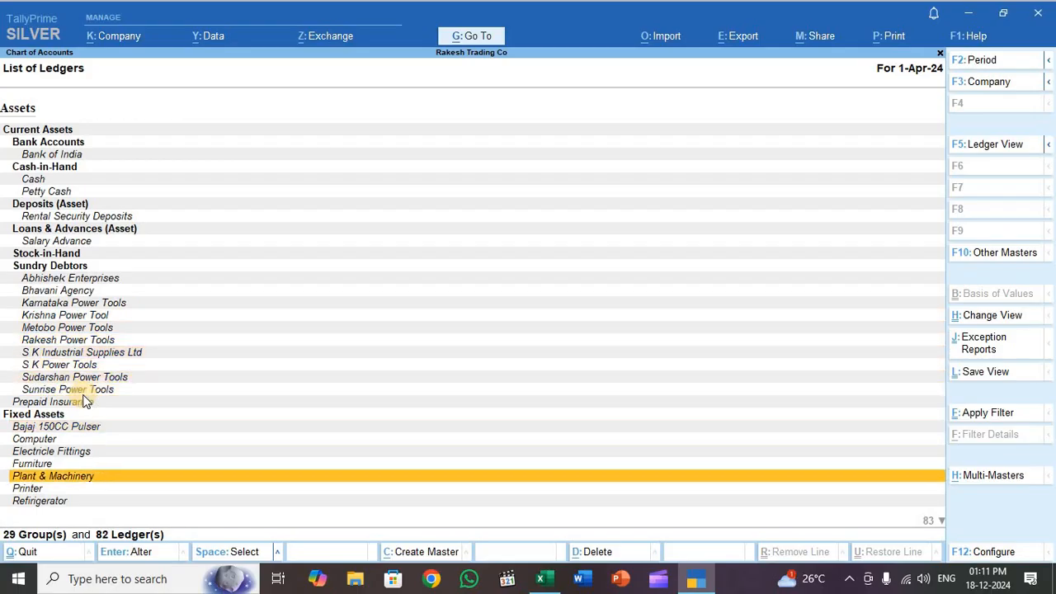
{"action": "scroll", "scroll_direction": "down", "scroll_amount": 3}
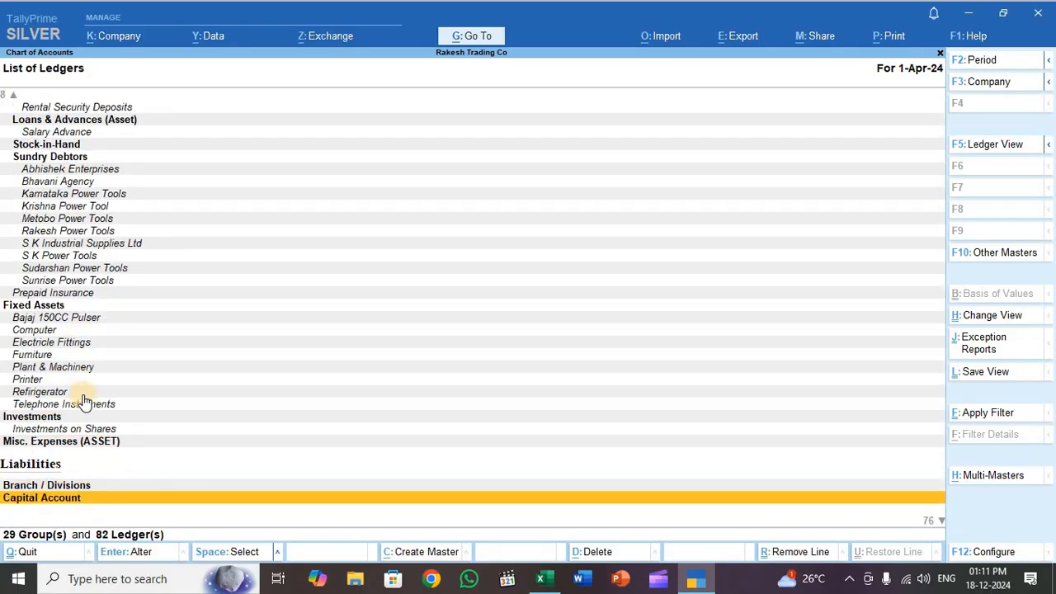
{"action": "scroll", "scroll_direction": "down", "scroll_amount": 3}
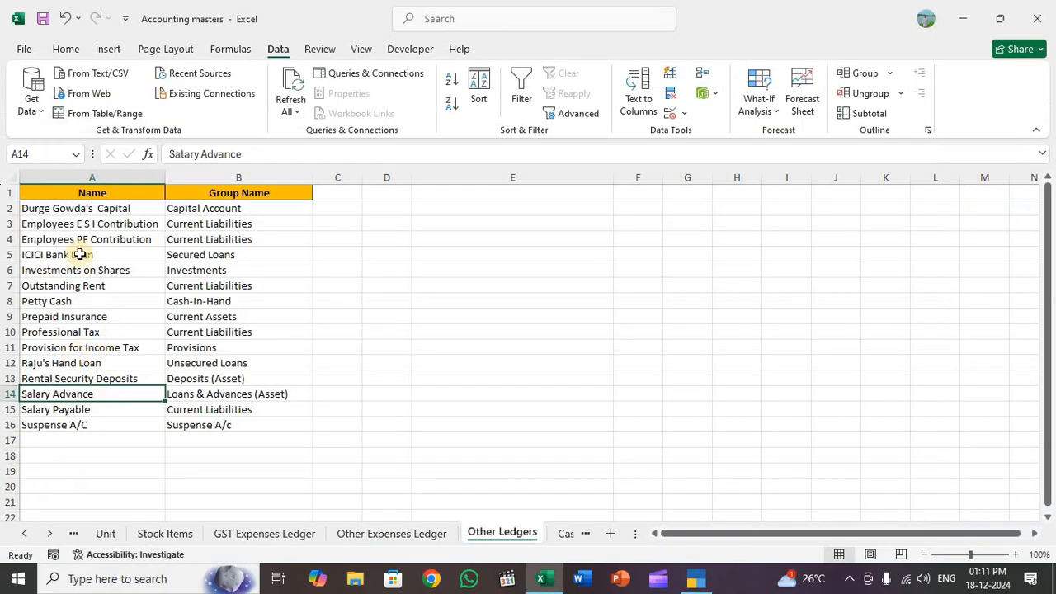
{"action": "left_click", "coordinate": [92, 208]}
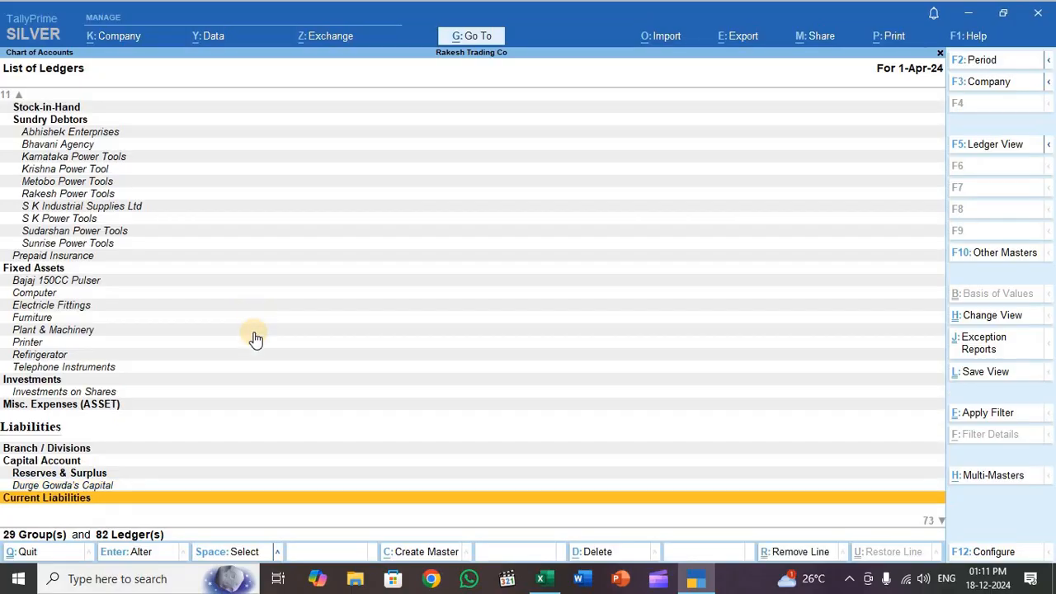
{"action": "scroll", "scroll_direction": "down", "scroll_amount": 3}
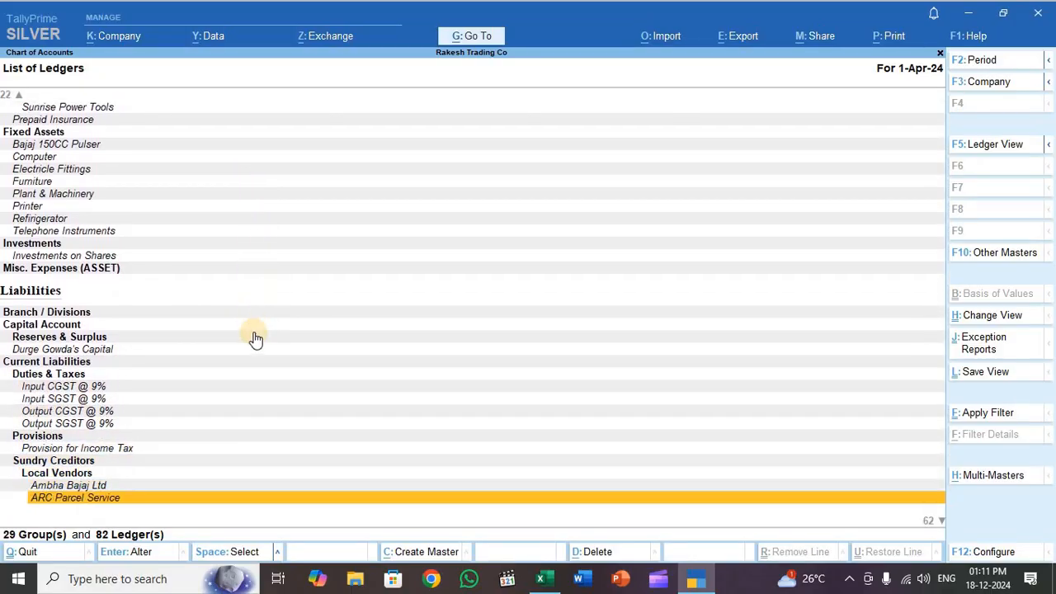
{"action": "scroll", "scroll_direction": "down", "scroll_amount": 3}
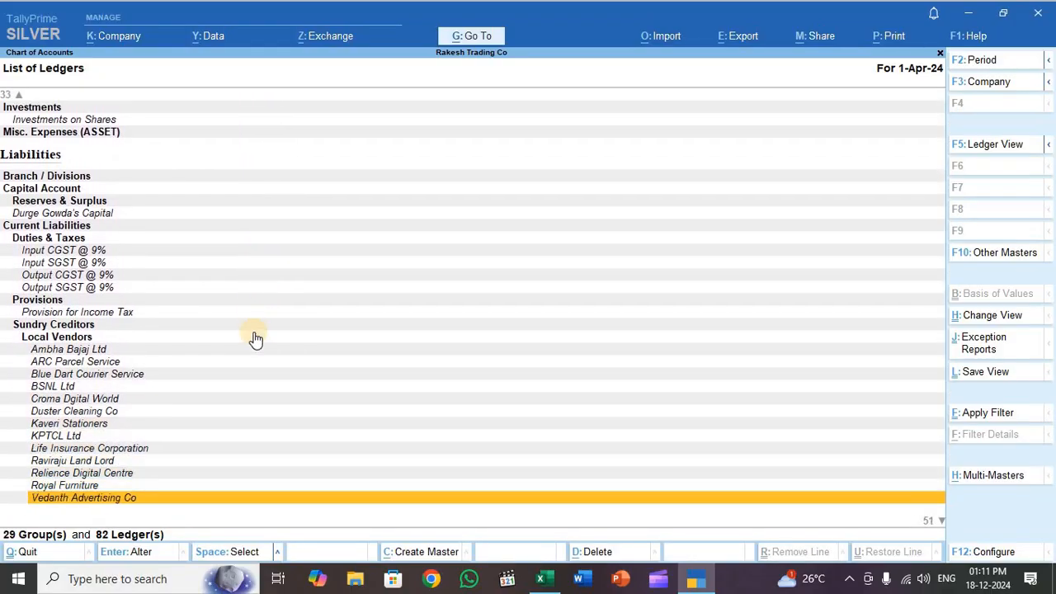
{"action": "scroll", "scroll_direction": "down", "scroll_amount": 3}
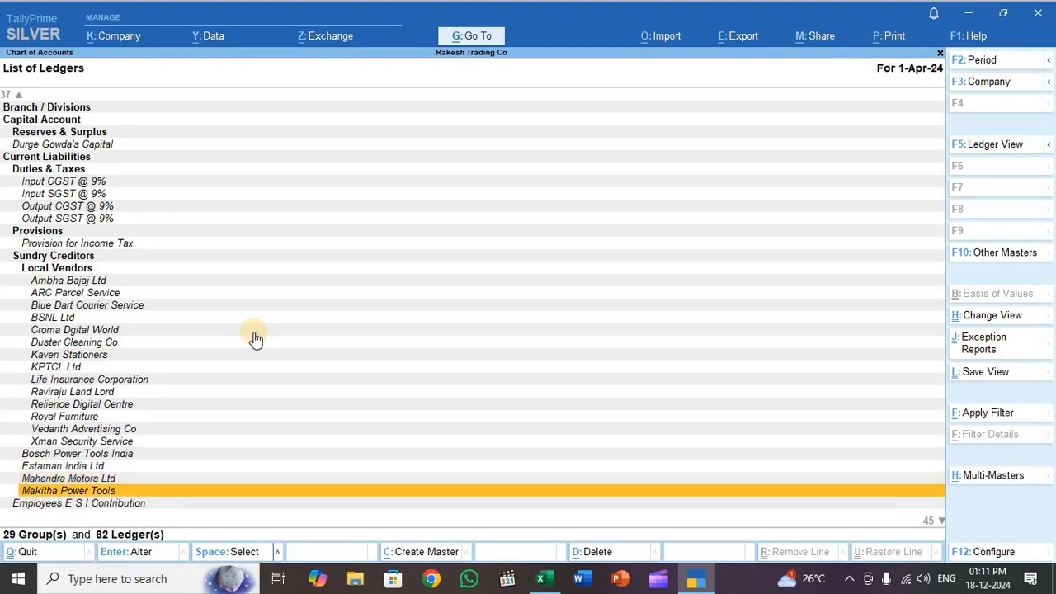
{"action": "key", "text": "down"}
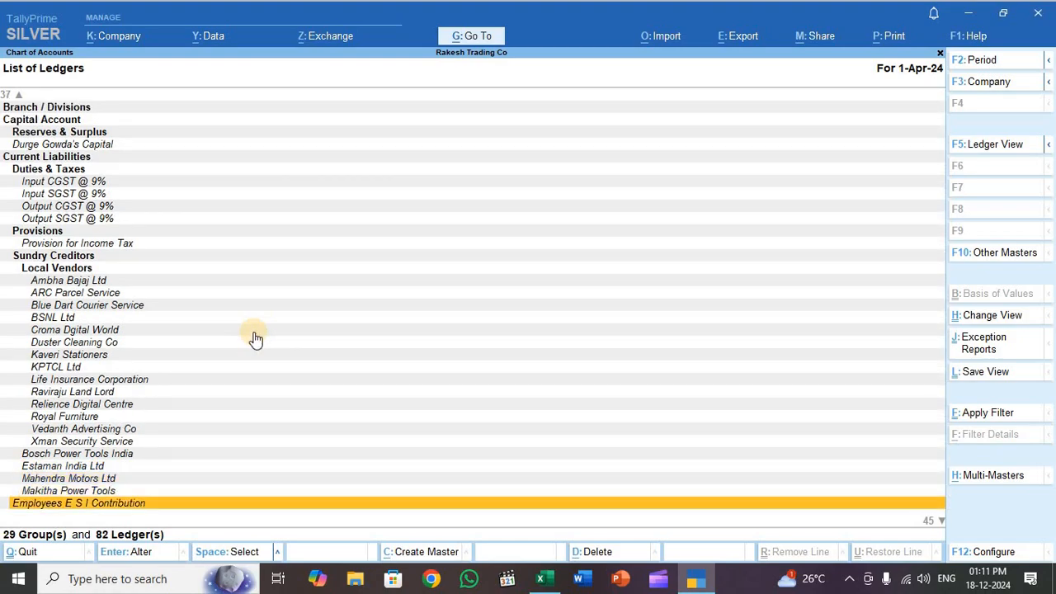
{"action": "scroll", "scroll_direction": "down", "scroll_amount": 3}
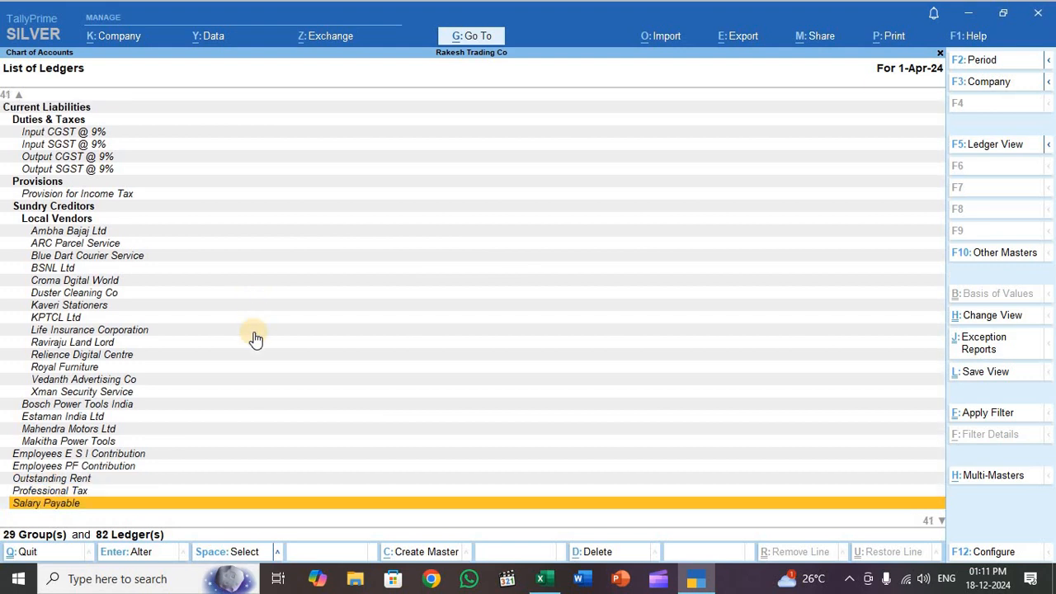
{"action": "scroll", "scroll_direction": "down", "scroll_amount": 3}
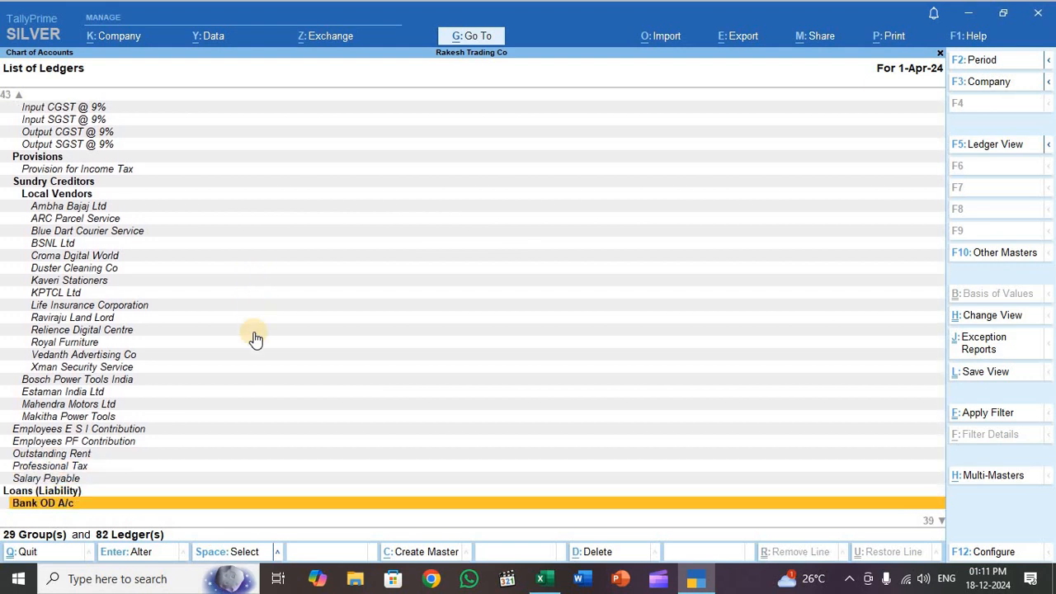
{"action": "scroll", "scroll_direction": "down", "scroll_amount": 3}
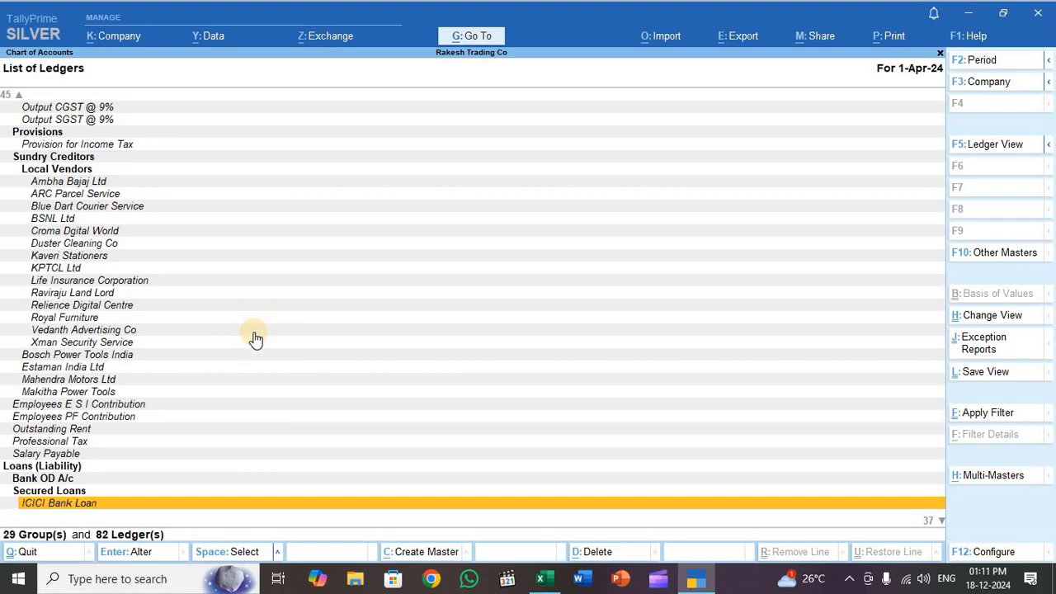